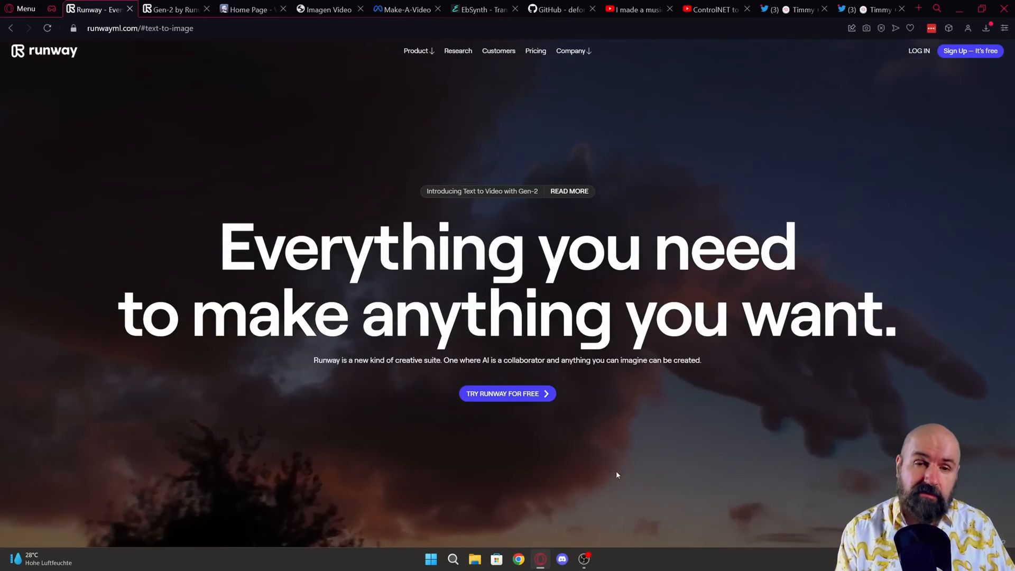
Step: Browse Runway's AI Magic Tools down to the Super-Slow Motion tennis example, then open Make-A-Video
{"action": "scroll", "scroll_direction": "down", "scroll_amount": 3}
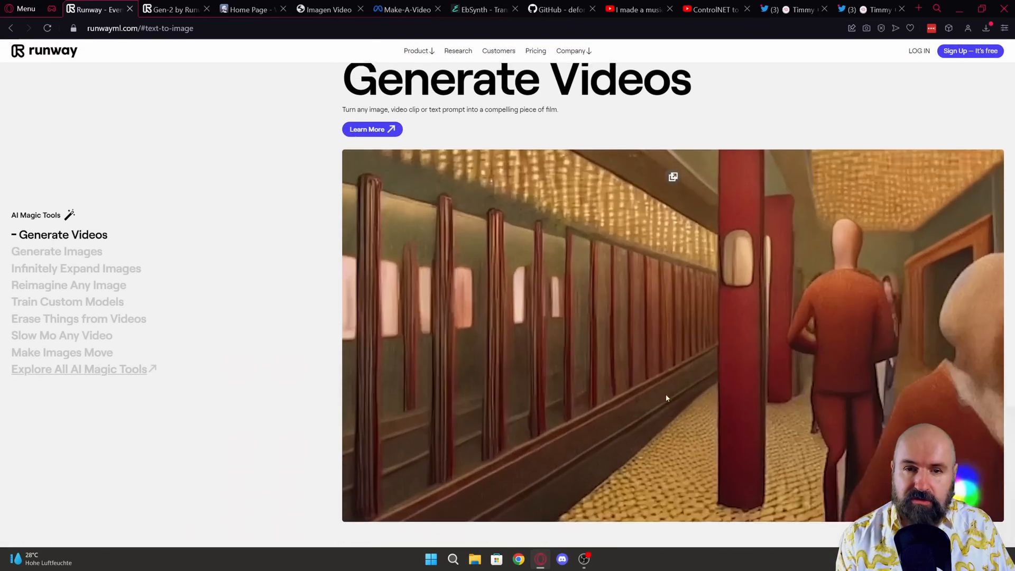
{"action": "left_click", "coordinate": [57, 251]}
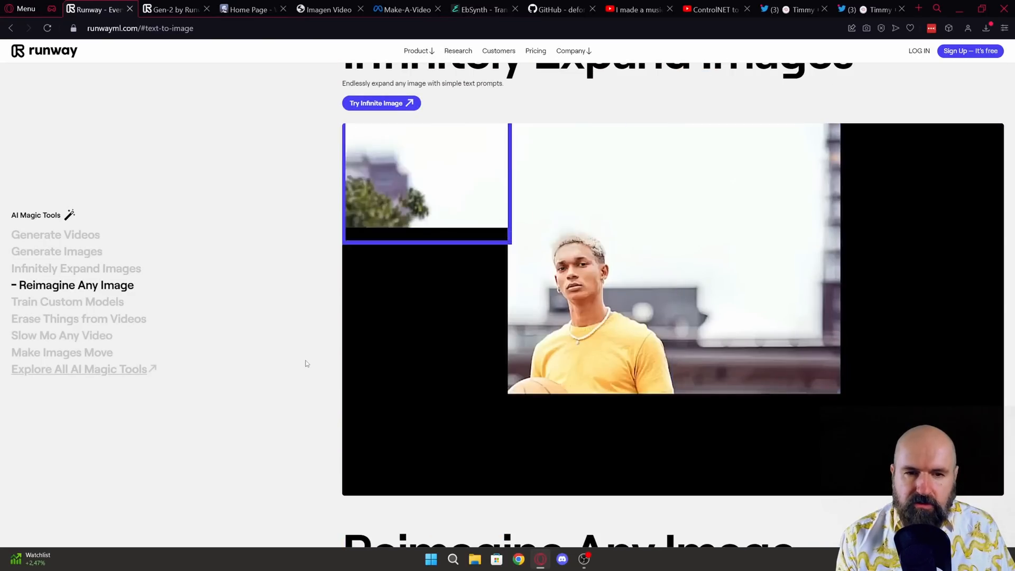
{"action": "scroll", "scroll_direction": "down", "scroll_amount": 3}
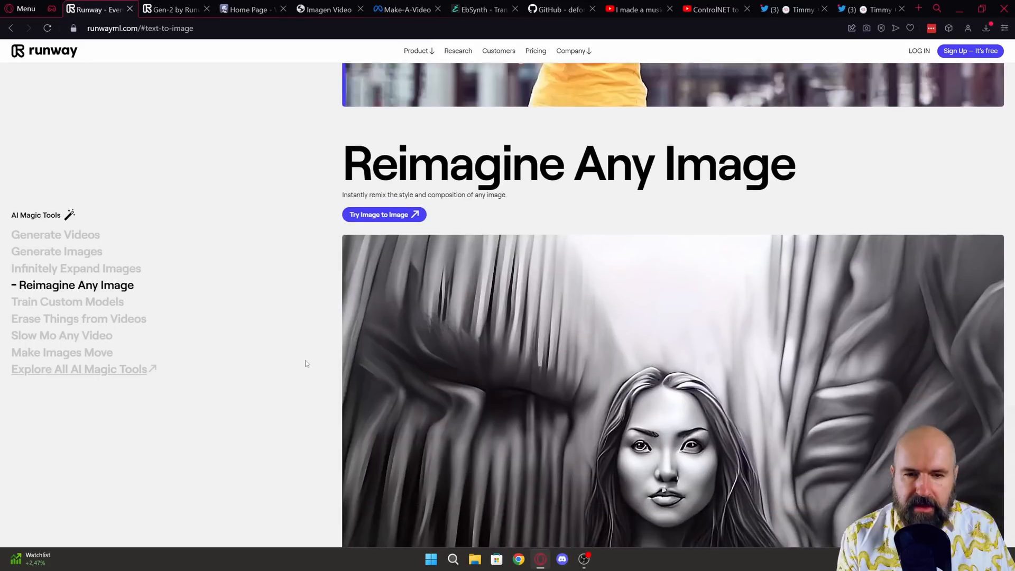
{"action": "scroll", "scroll_direction": "down", "scroll_amount": 3}
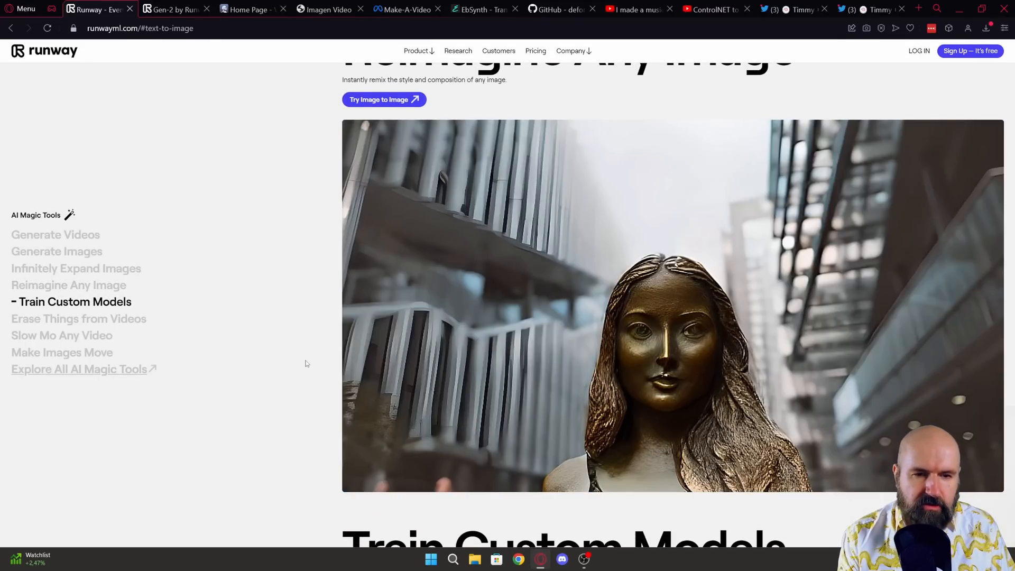
{"action": "left_click", "coordinate": [79, 319]}
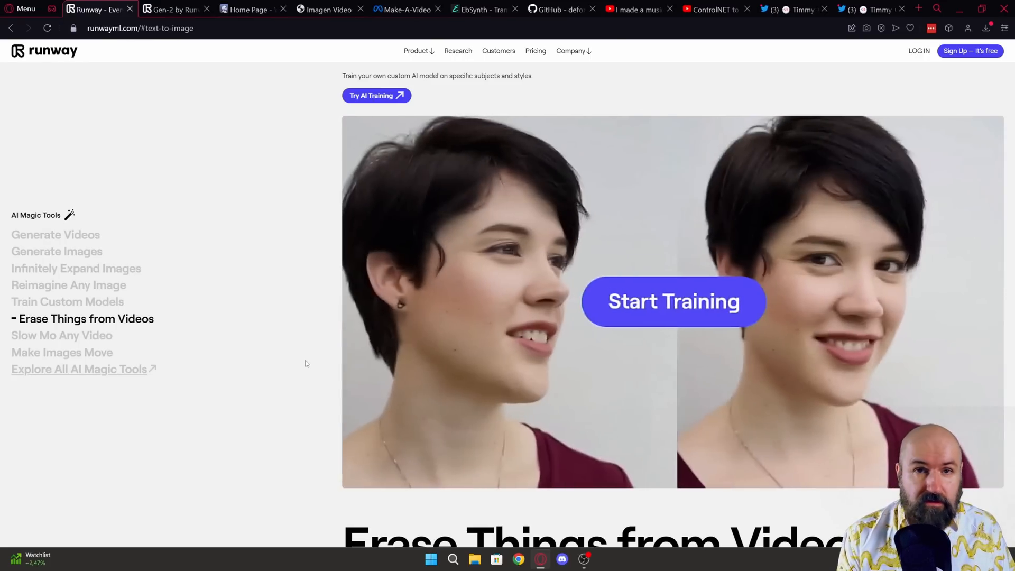
{"action": "left_click", "coordinate": [63, 336]}
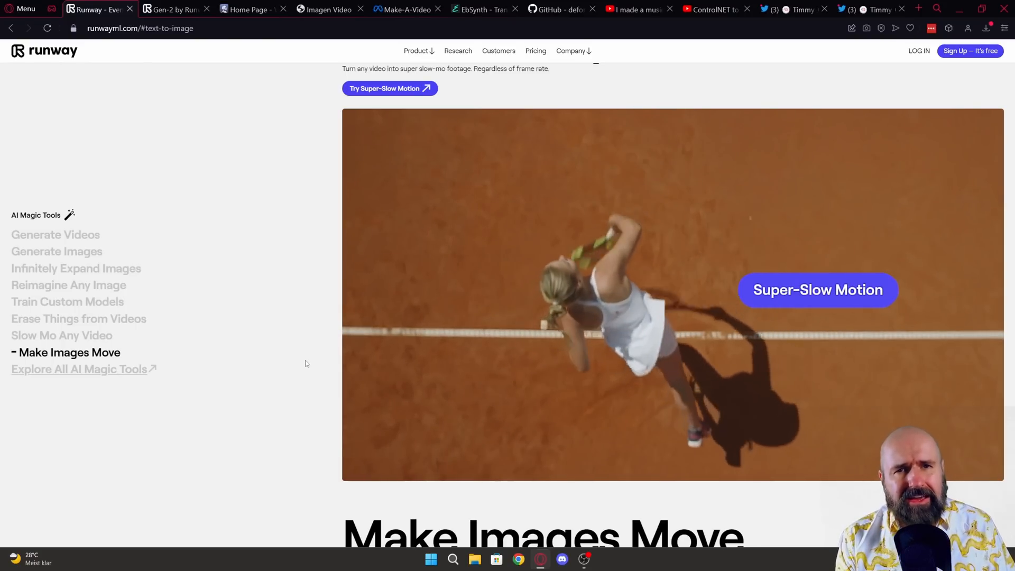
{"action": "left_click", "coordinate": [408, 10]}
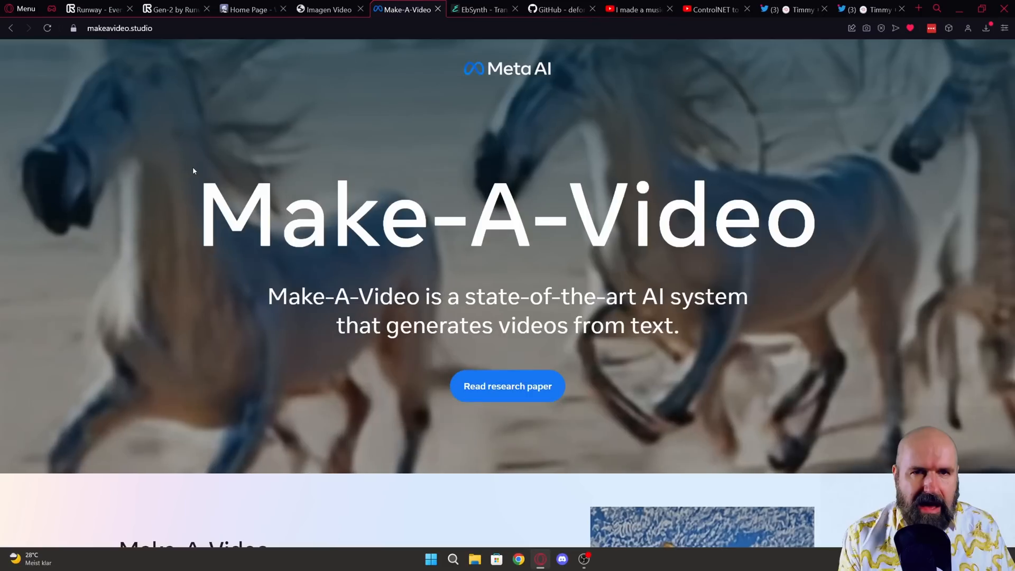
Step: Scroll to 'From static to magic' and show the sea turtle image-to-video example
{"action": "scroll", "scroll_direction": "down", "scroll_amount": 3}
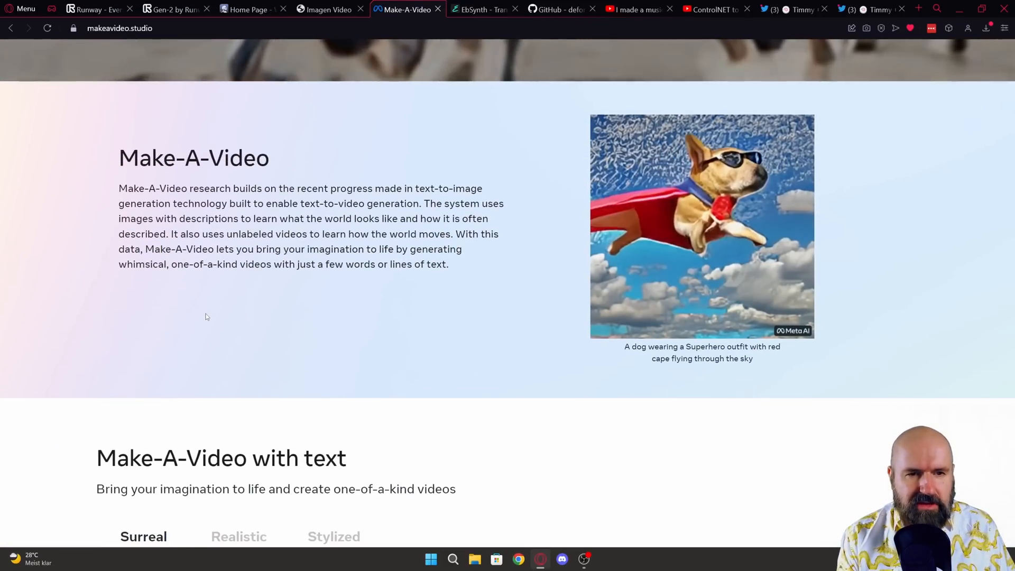
{"action": "scroll", "scroll_direction": "down", "scroll_amount": 3}
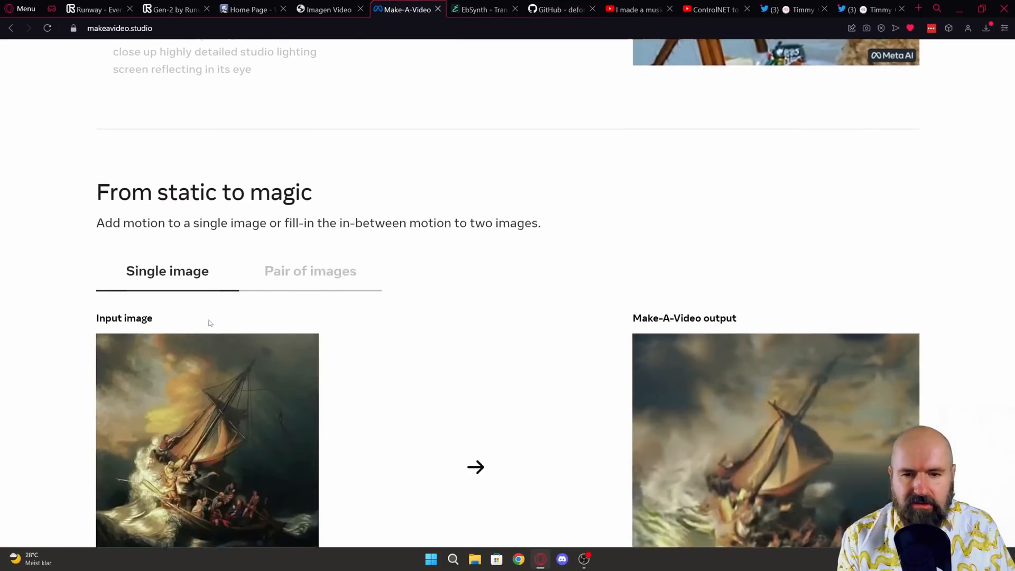
{"action": "scroll", "scroll_direction": "down", "scroll_amount": 3}
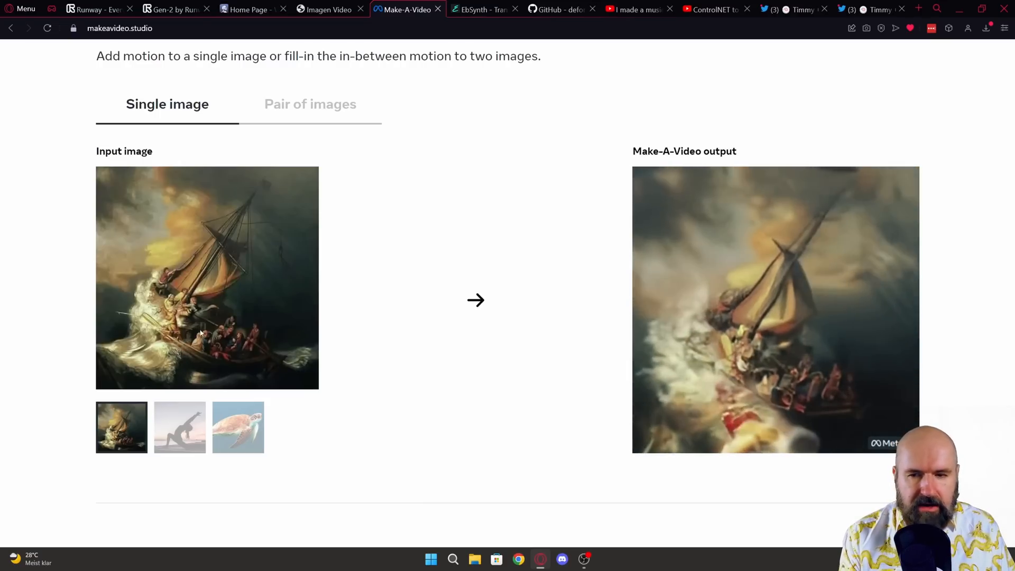
{"action": "left_click", "coordinate": [238, 428]}
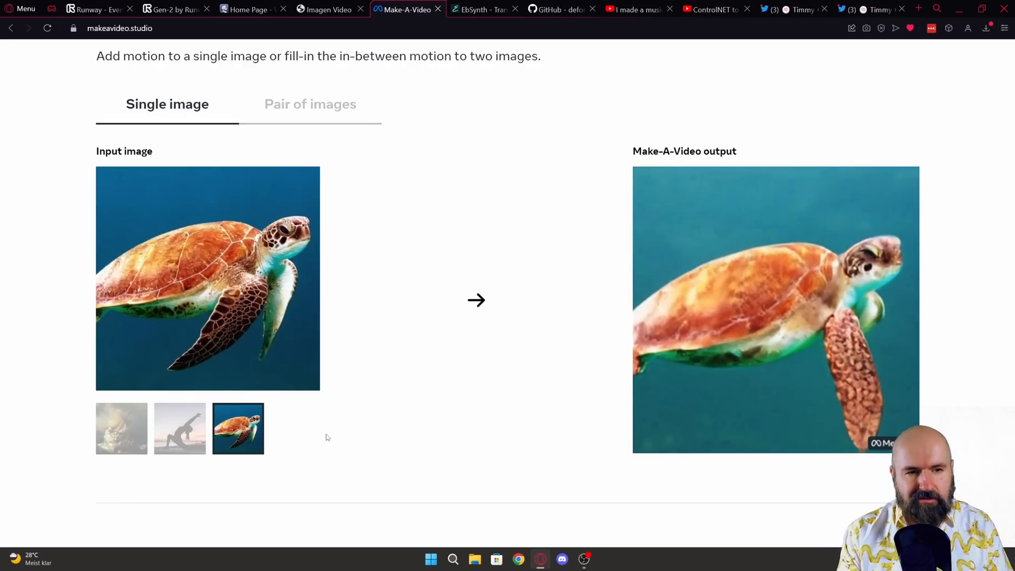
{"action": "left_click", "coordinate": [327, 9]}
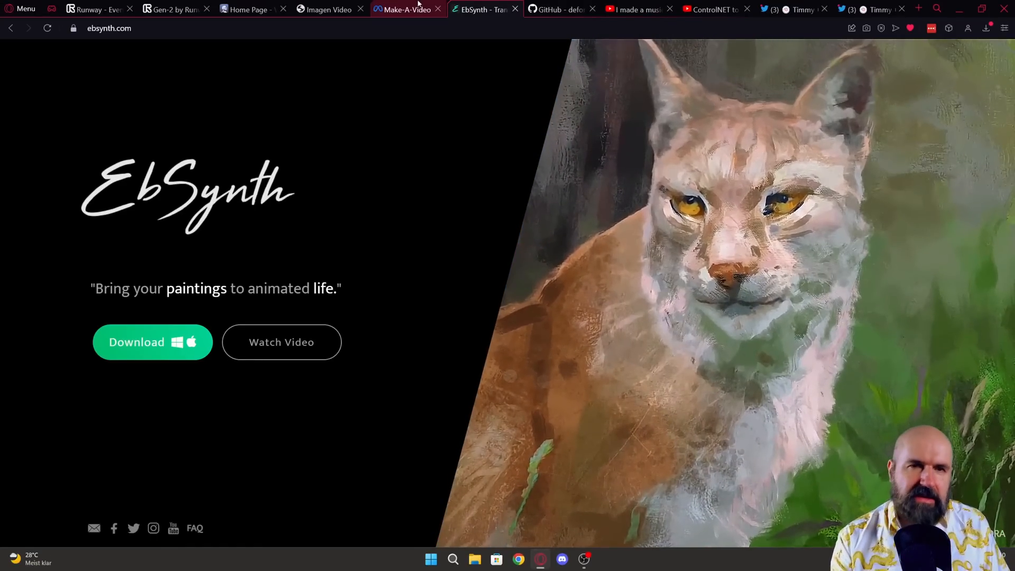
Step: Switch to the GitHub tab showing the Deforum Stable Diffusion README
{"action": "left_click", "coordinate": [562, 9]}
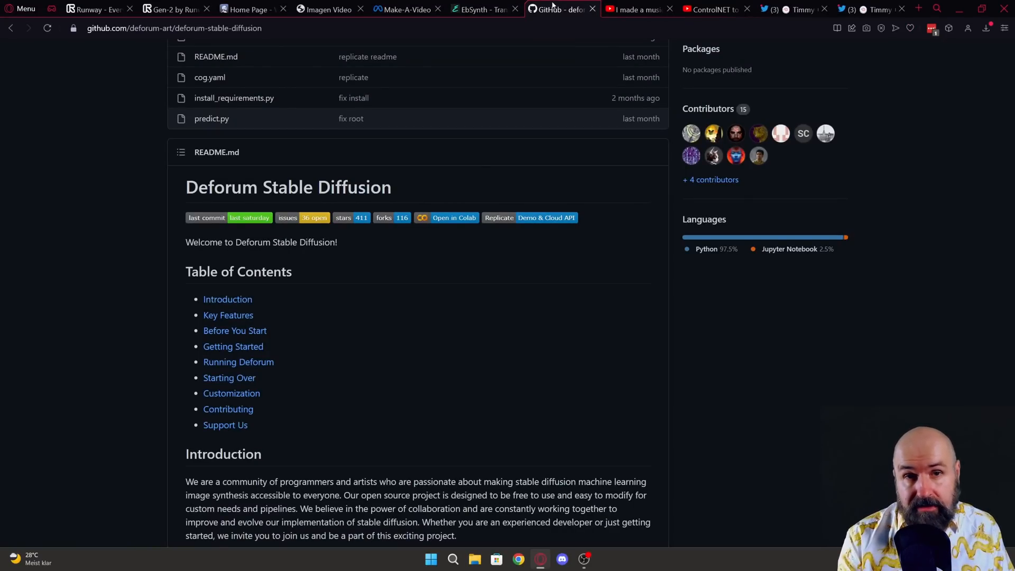
Step: Open the Stable Diffusion Deforum music video on YouTube, then the ControlNet plus LORA tweet
{"action": "left_click", "coordinate": [637, 9]}
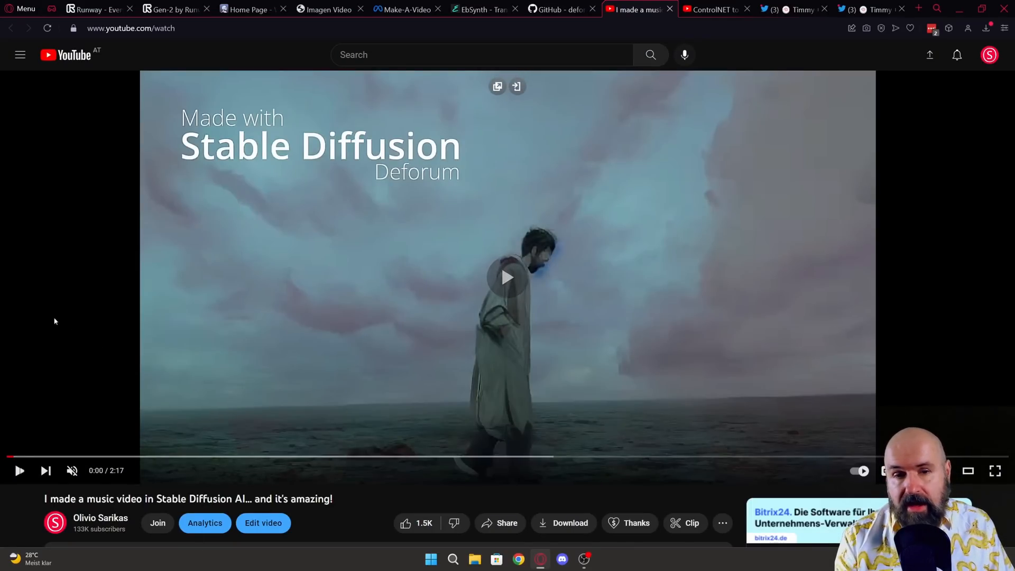
{"action": "left_click", "coordinate": [511, 282]}
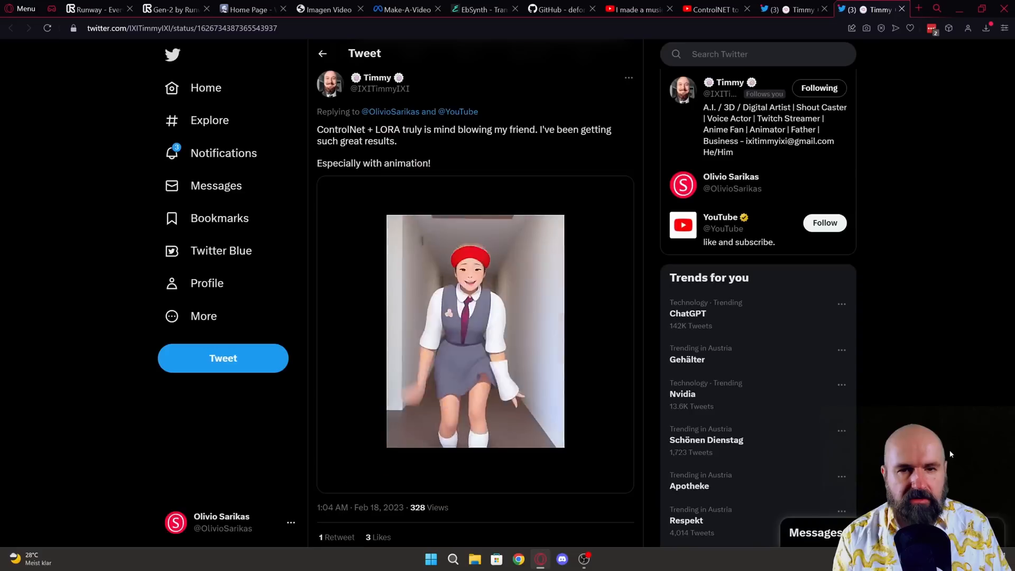
Step: Switch to the ControlNET to Video YouTube tutorial and let it play
{"action": "left_click", "coordinate": [711, 9]}
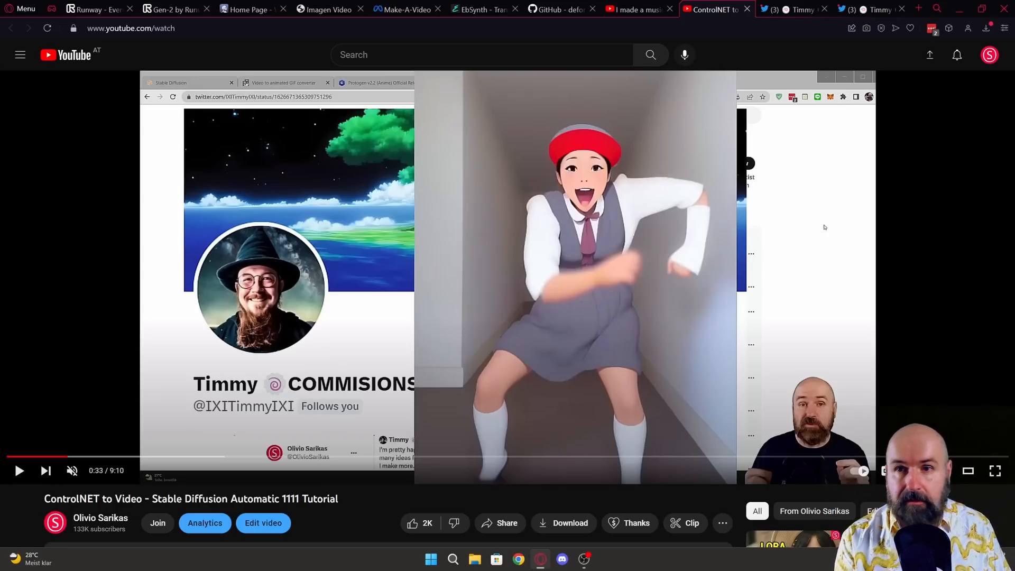
Step: Return to the Runway Gen-2 page and play its showcase video to the city tracking shot
{"action": "left_click", "coordinate": [174, 10]}
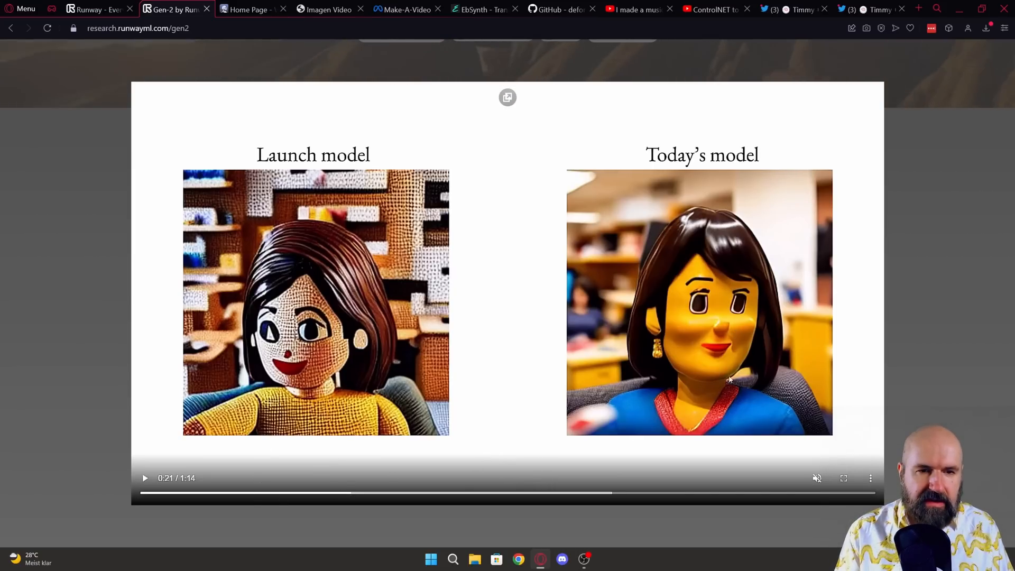
{"action": "left_click", "coordinate": [843, 478]}
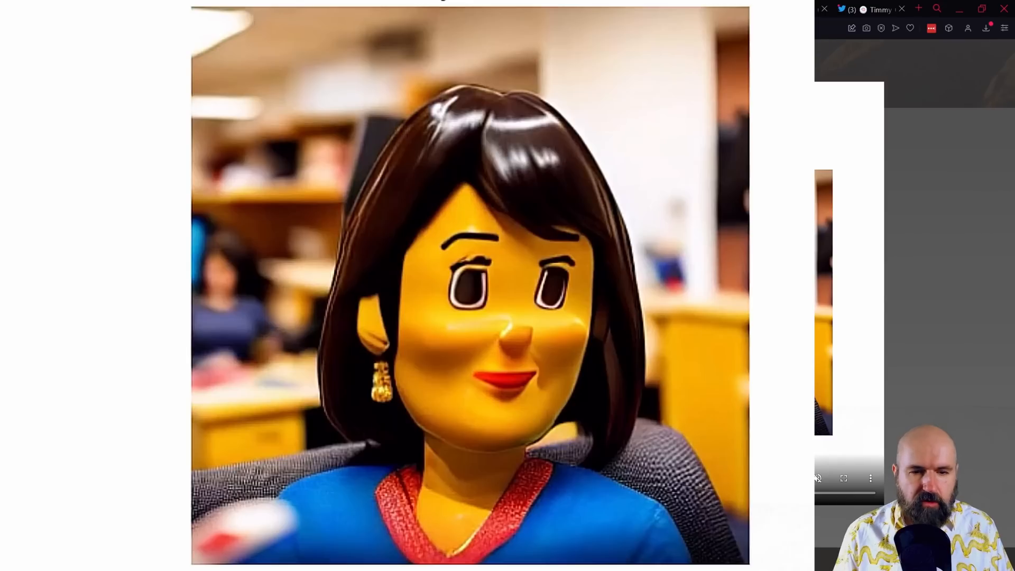
{"action": "mouse_move", "coordinate": [228, 516]}
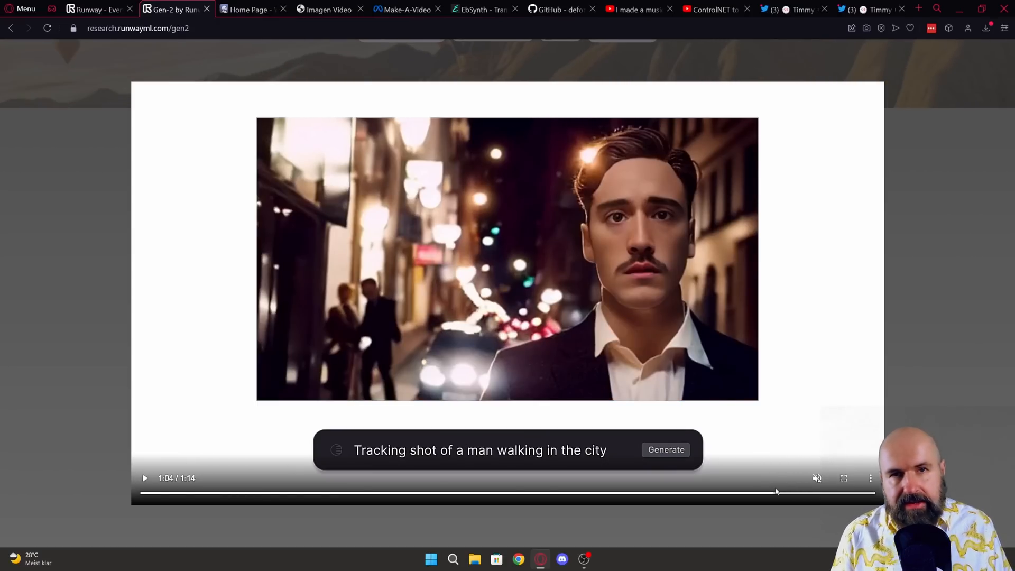
Step: Close the video and scroll past Mode 02: Text + Image to Video to Storyboard
{"action": "left_click_drag", "start_coordinate": [777, 493], "coordinate": [767, 495]}
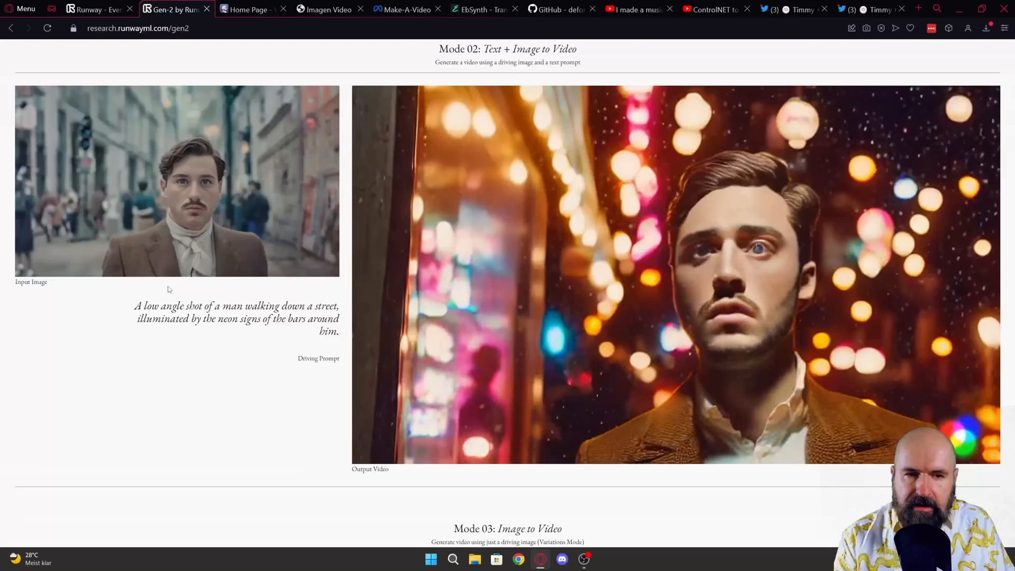
{"action": "mouse_move", "coordinate": [153, 370]}
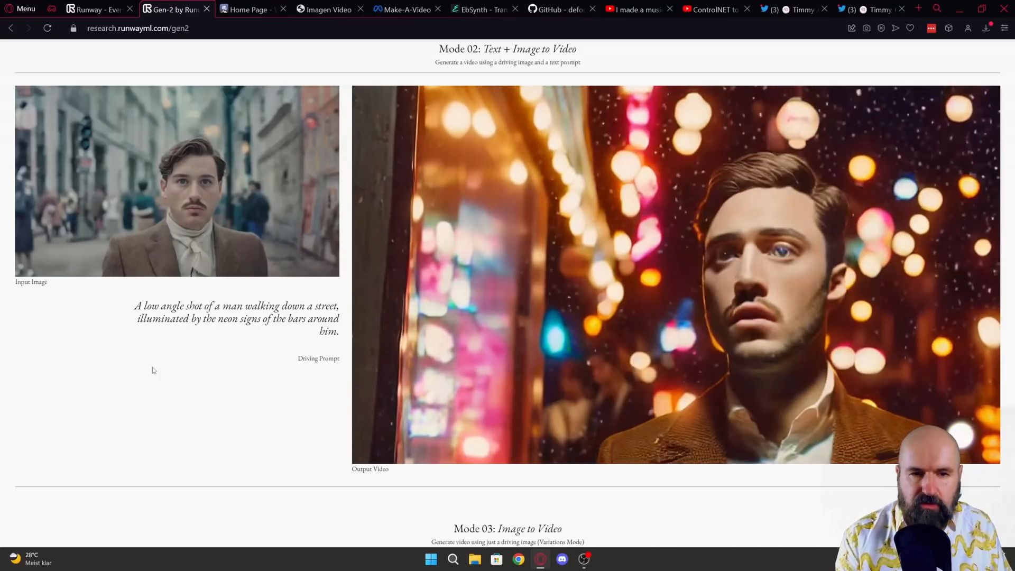
{"action": "scroll", "scroll_direction": "down", "scroll_amount": 3}
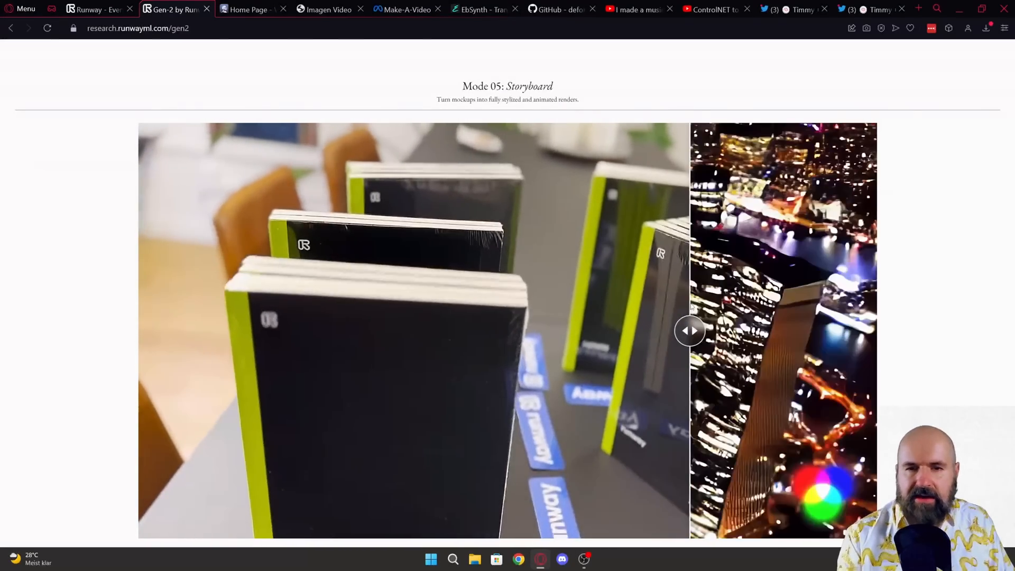
Step: Drag the Storyboard before/after slider back and forth, ending near the left edge
{"action": "left_click_drag", "start_coordinate": [690, 331], "coordinate": [322, 331]}
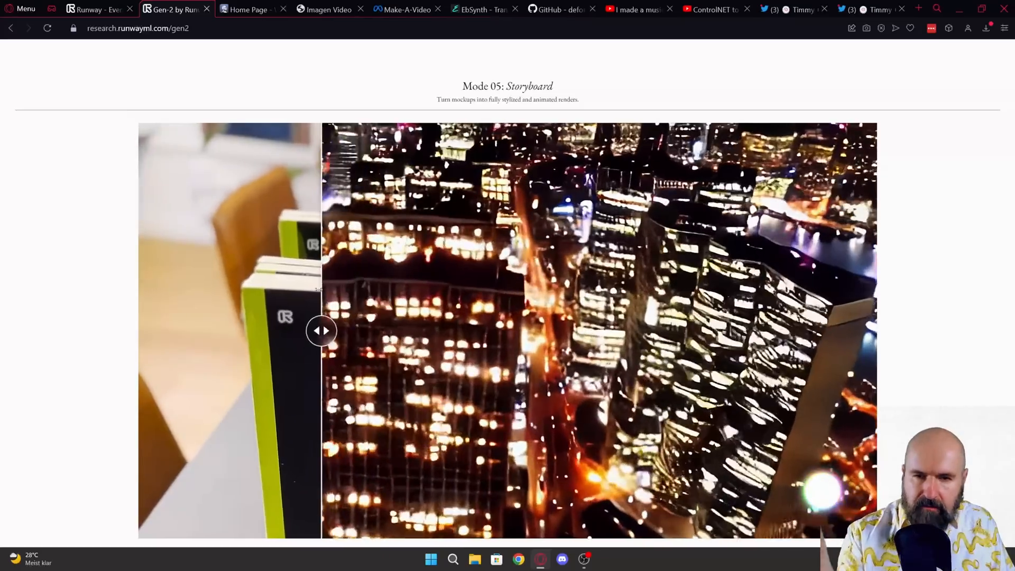
{"action": "left_click_drag", "start_coordinate": [322, 330], "coordinate": [167, 330]}
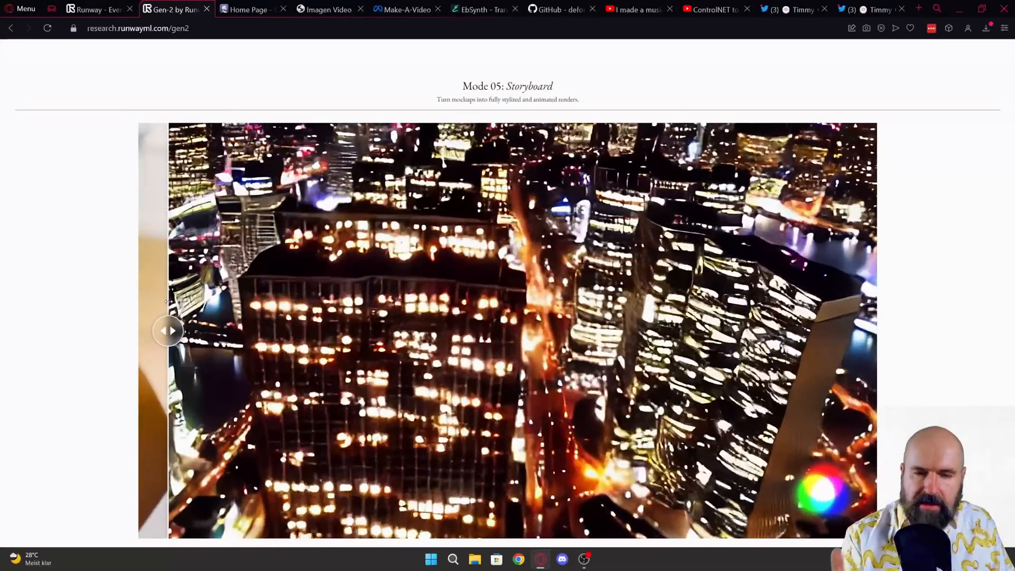
{"action": "left_click_drag", "start_coordinate": [168, 330], "coordinate": [842, 330]}
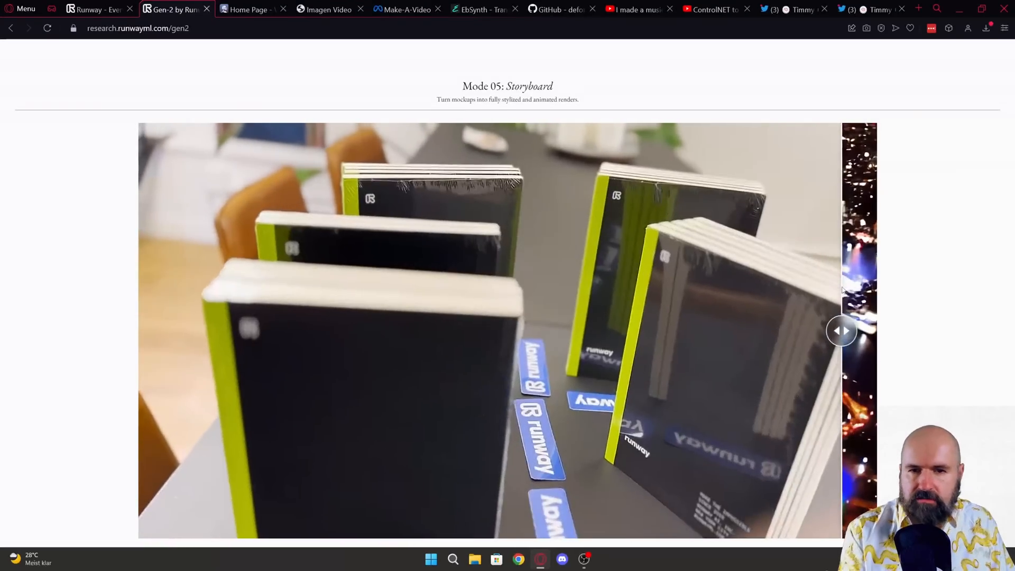
{"action": "left_click_drag", "start_coordinate": [842, 330], "coordinate": [871, 330]}
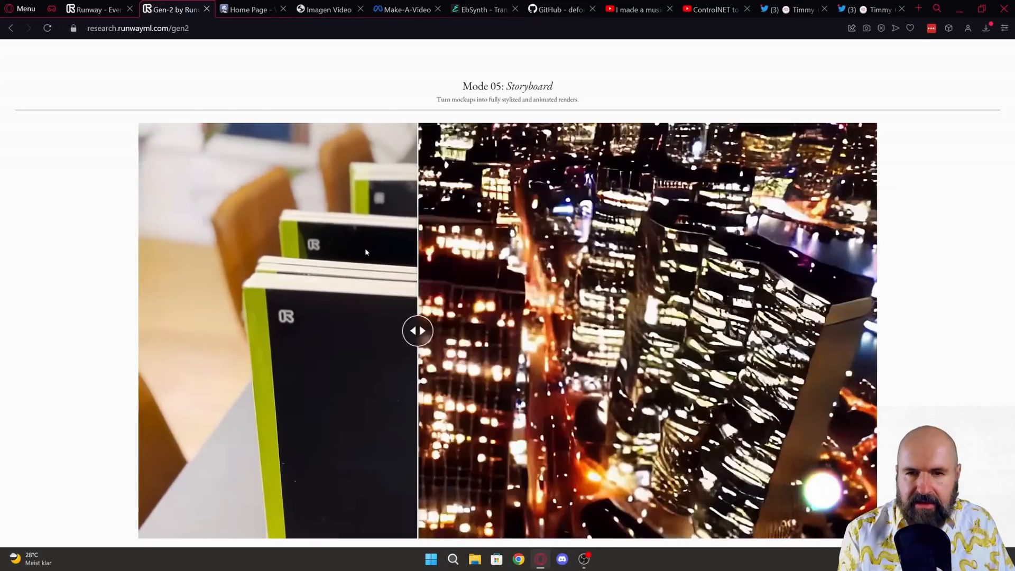
{"action": "left_click_drag", "start_coordinate": [418, 330], "coordinate": [167, 331]}
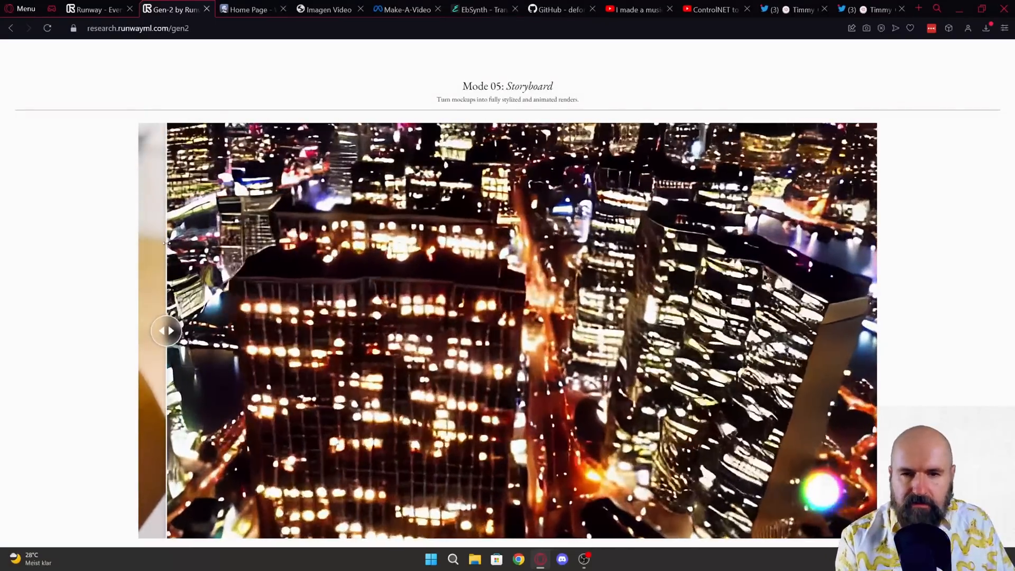
{"action": "scroll", "scroll_direction": "down", "scroll_amount": 3}
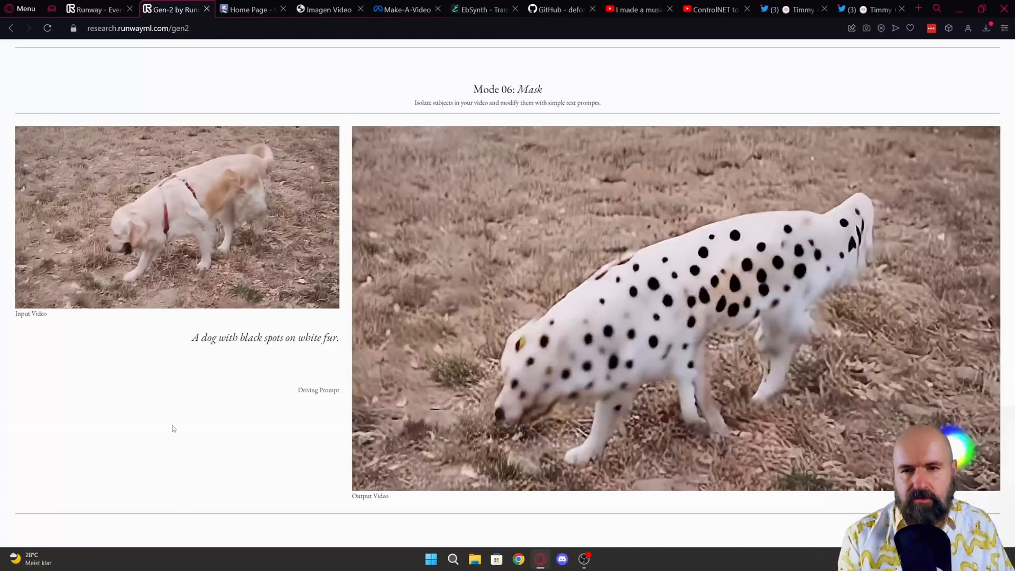
Step: Scroll past Mode 07: Render, then visit the MoCap Online and DeepMotion Animate 3D tabs
{"action": "scroll", "scroll_direction": "down", "scroll_amount": 3}
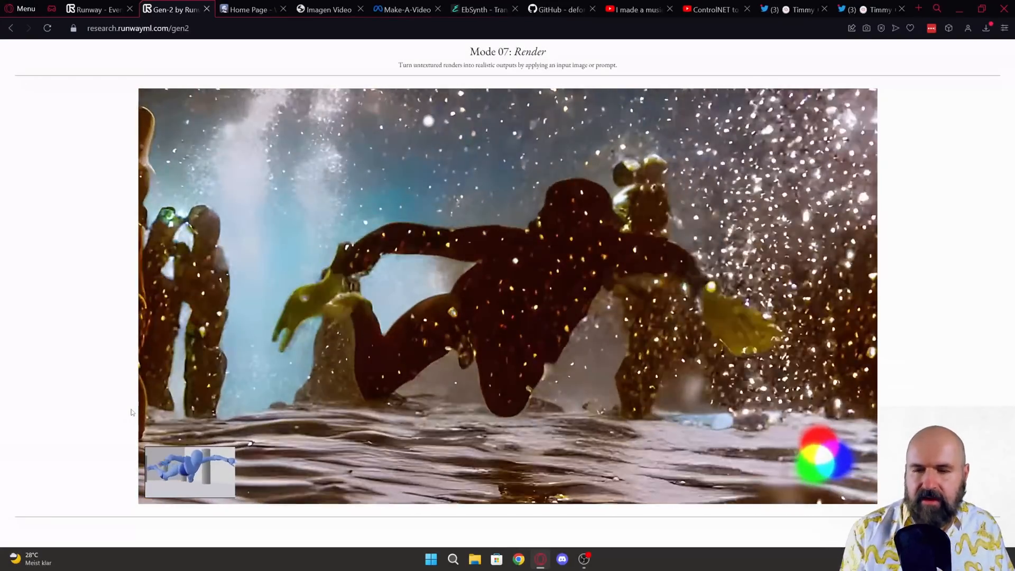
{"action": "left_click", "coordinate": [814, 9]}
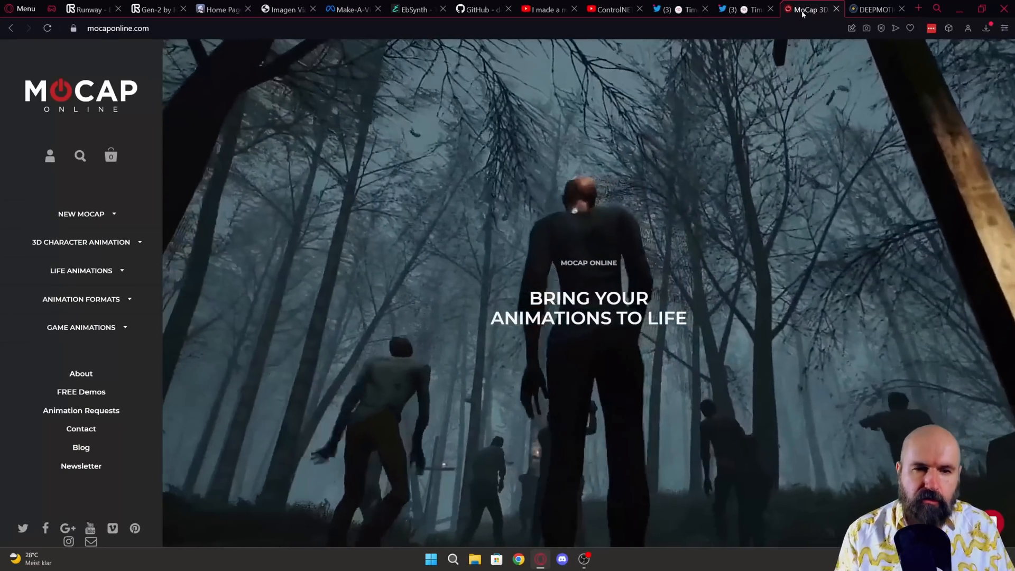
{"action": "left_click", "coordinate": [874, 9]}
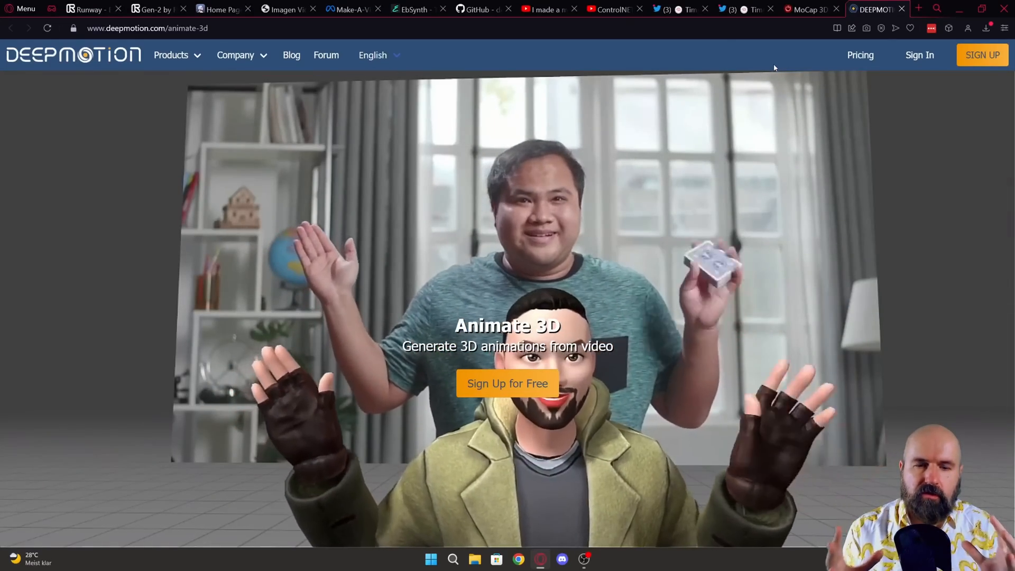
Step: Revisit the Runway Gen-2 tab, then return to the ControlNET to Video tutorial
{"action": "left_click", "coordinate": [159, 9]}
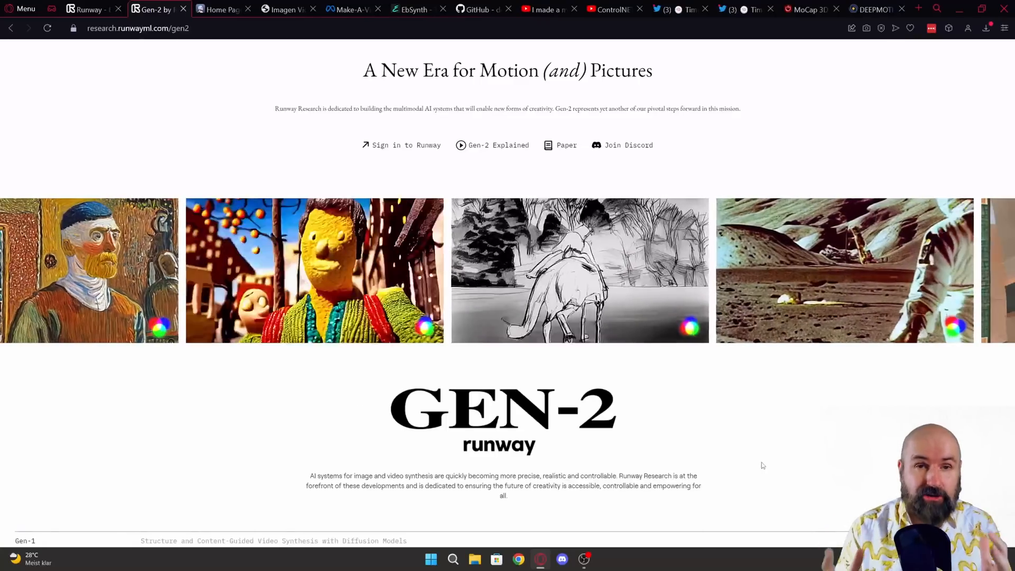
{"action": "left_click", "coordinate": [610, 9]}
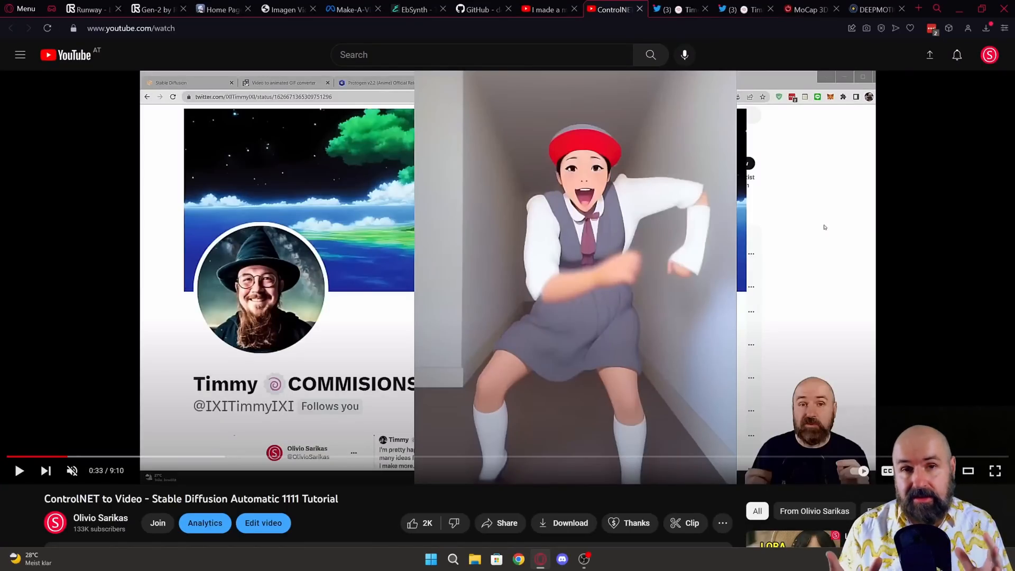